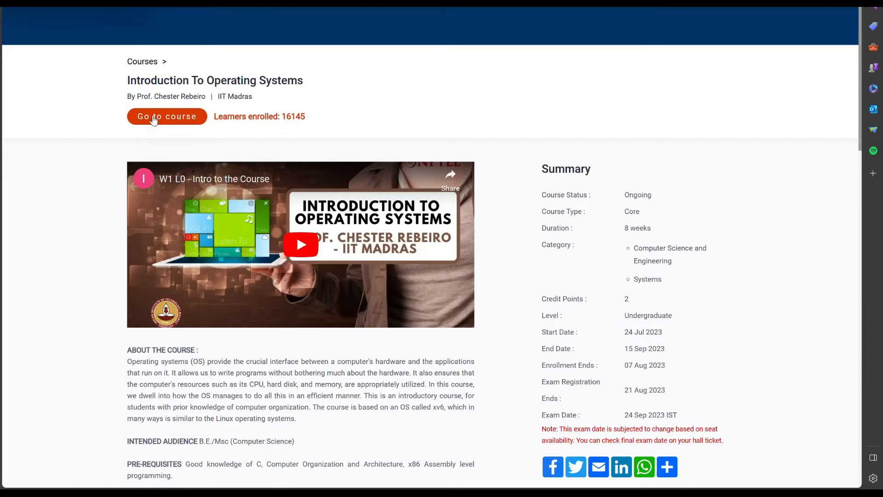
# Step: Enter the Introduction To Operating Systems course and open the Week 7 Assignment 7 quiz
pyautogui.click(167, 115)
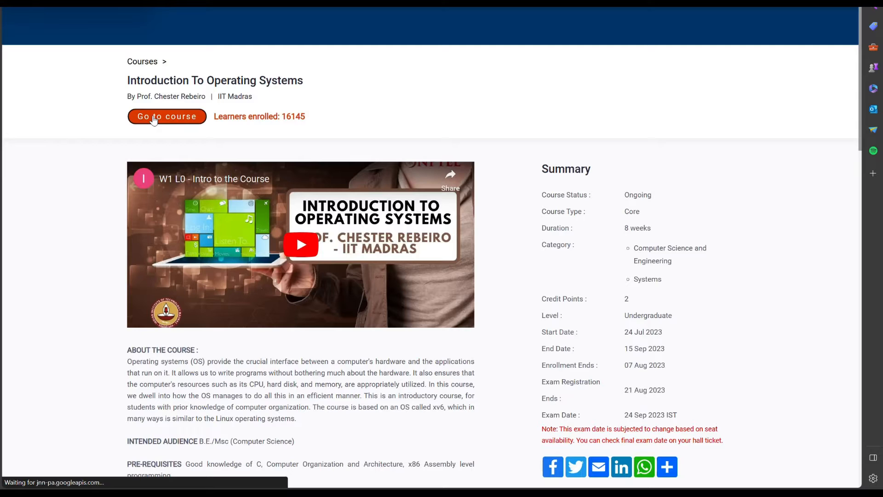
pyautogui.click(167, 116)
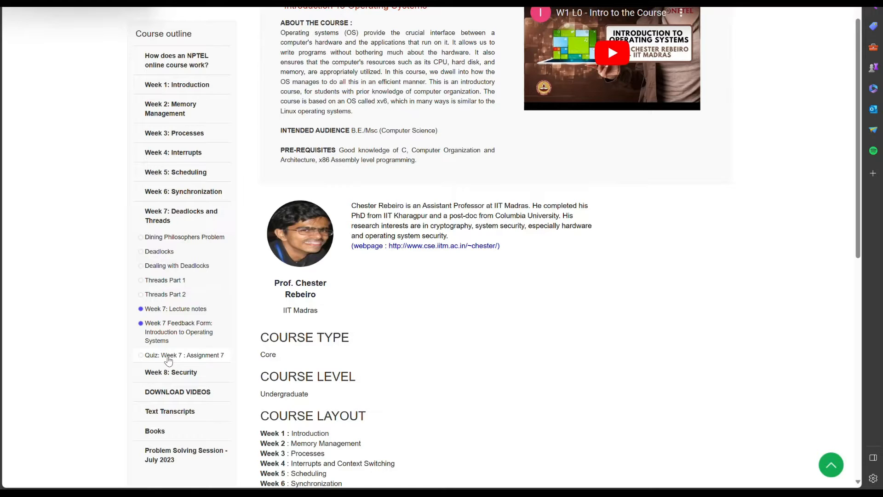
pyautogui.click(184, 355)
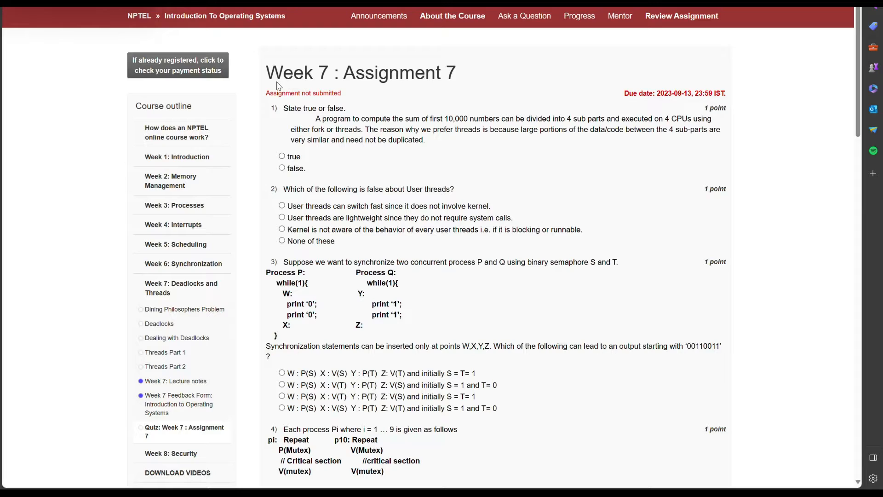
# Step: Mark question 1 as true and pick 'None of these' for question 2
pyautogui.doubleClick(290, 72)
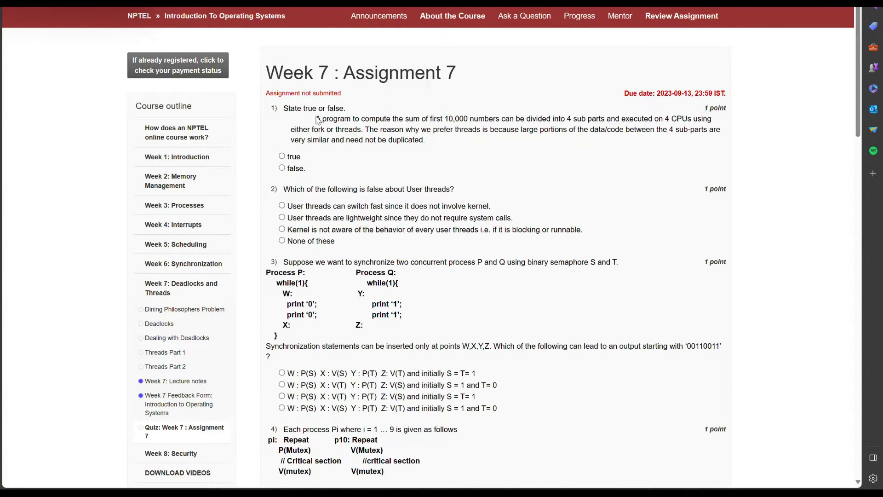
pyautogui.moveTo(316, 119); pyautogui.dragTo(426, 140)
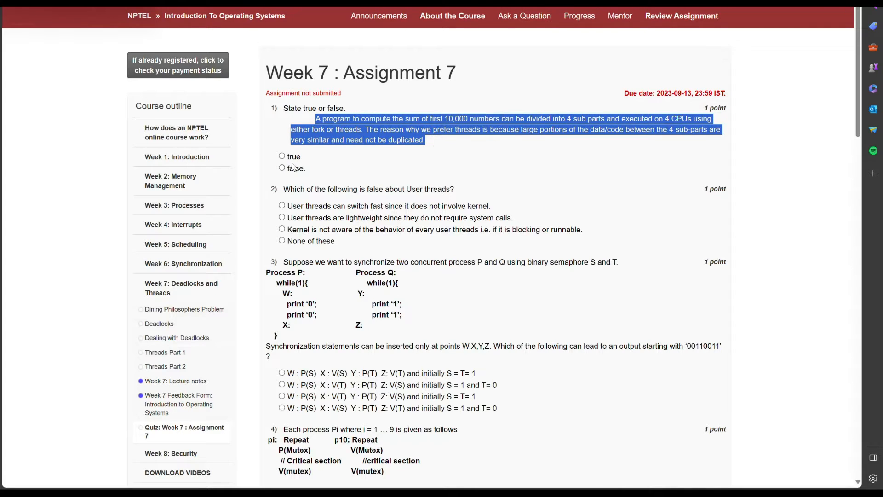
pyautogui.click(281, 156)
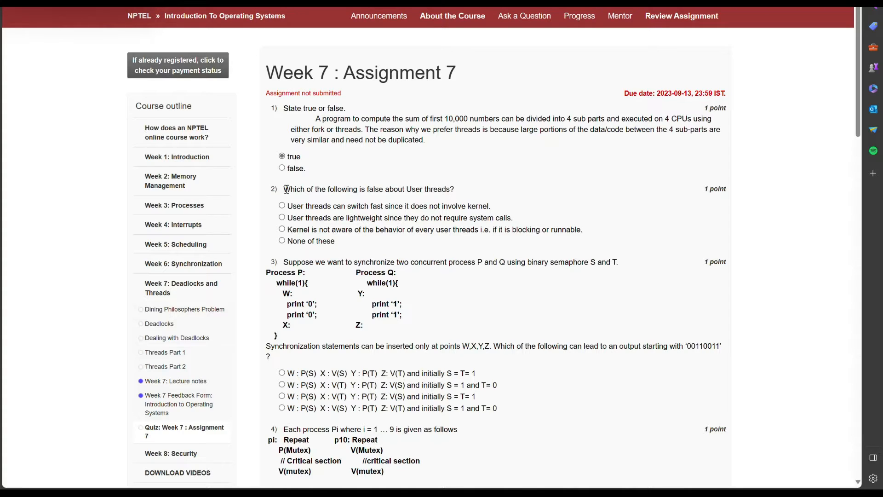
pyautogui.moveTo(284, 189); pyautogui.dragTo(405, 188)
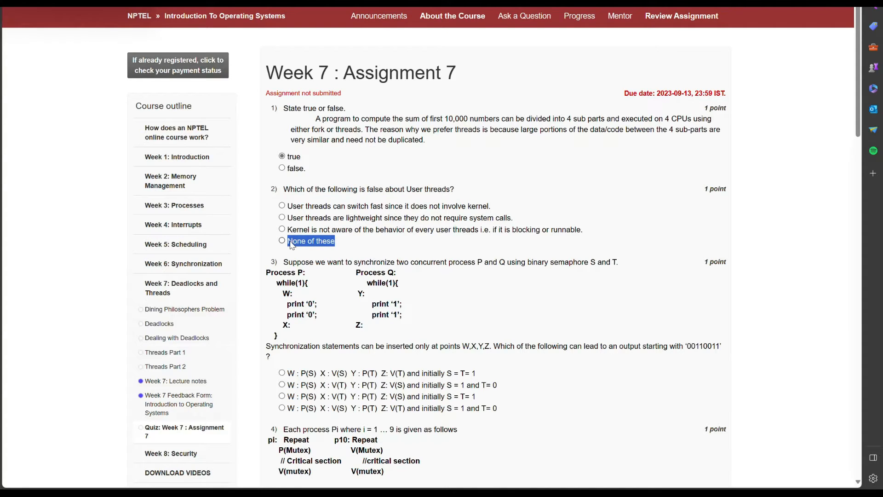
pyautogui.scroll(-3)
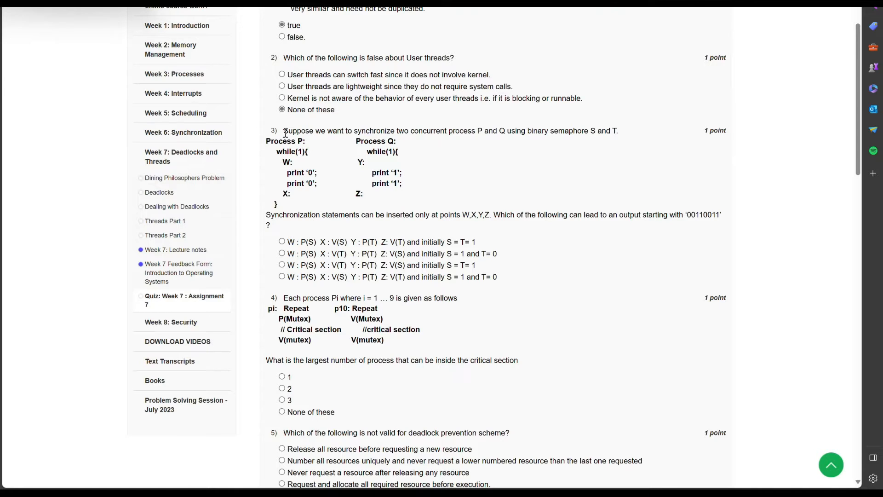
# Step: Choose the S = 1, T = 0 semaphore option for question 3 and answer 1 for question 4
pyautogui.moveTo(284, 130); pyautogui.dragTo(617, 130)
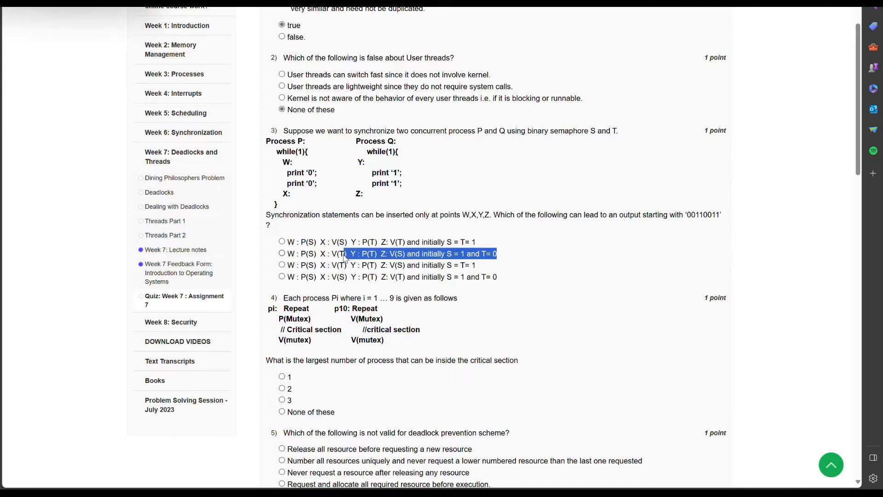
pyautogui.click(281, 253)
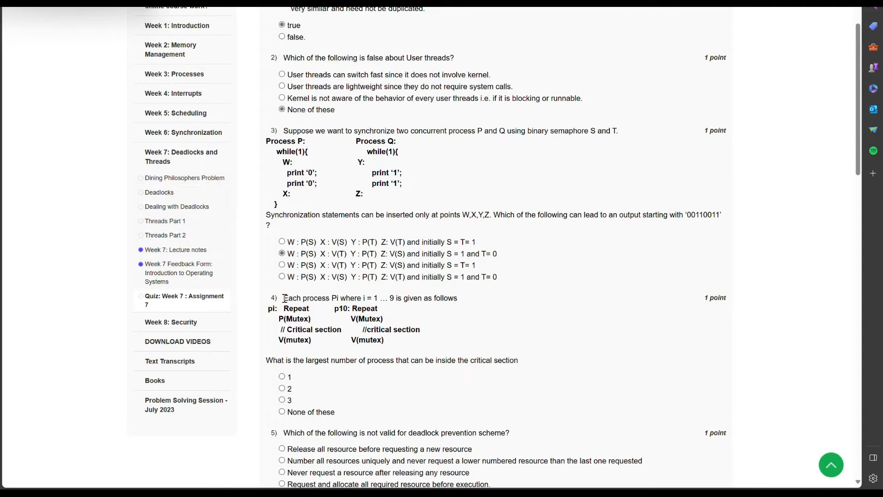
pyautogui.moveTo(284, 298); pyautogui.dragTo(453, 298)
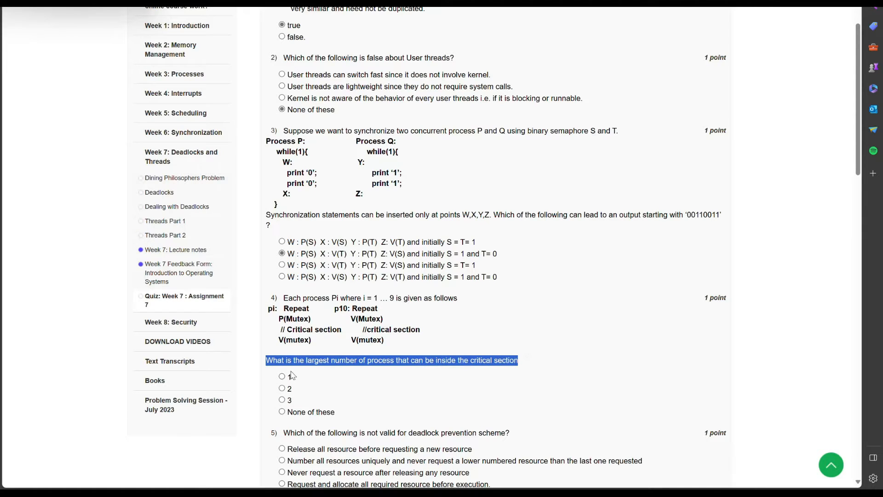
pyautogui.click(282, 376)
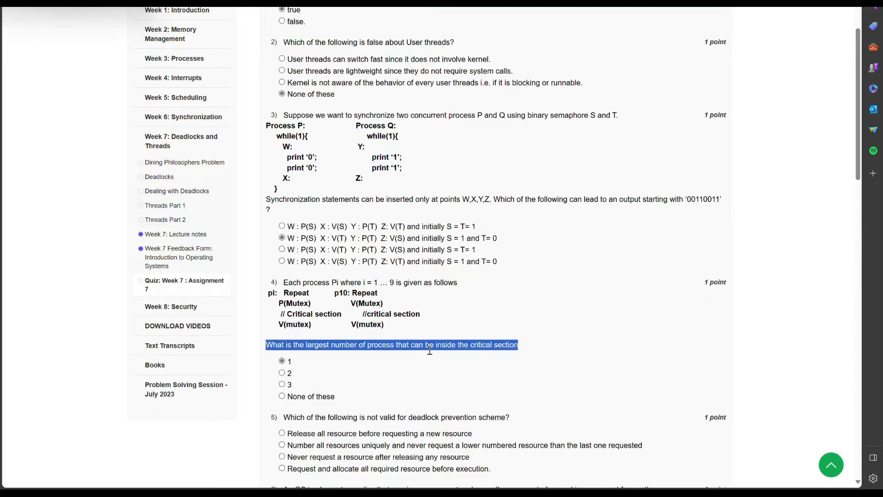
pyautogui.scroll(-3)
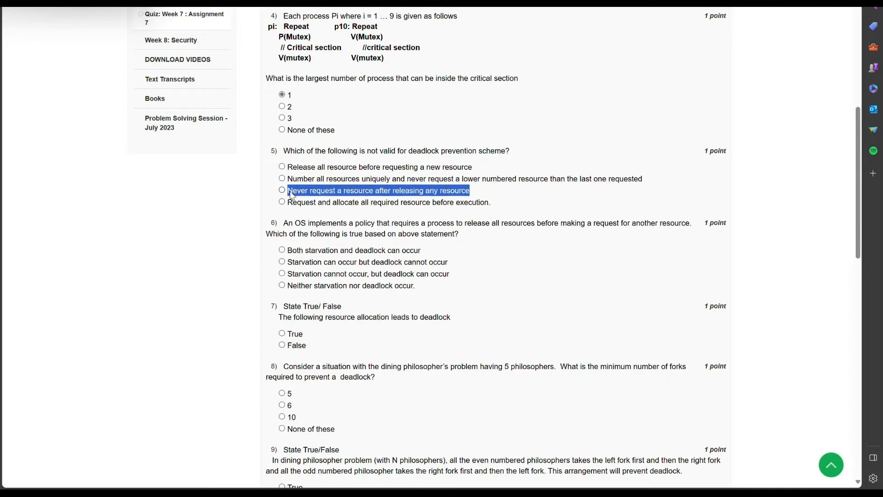
# Step: Choose 'never request after releasing' for question 5 and True for question 7
pyautogui.click(281, 190)
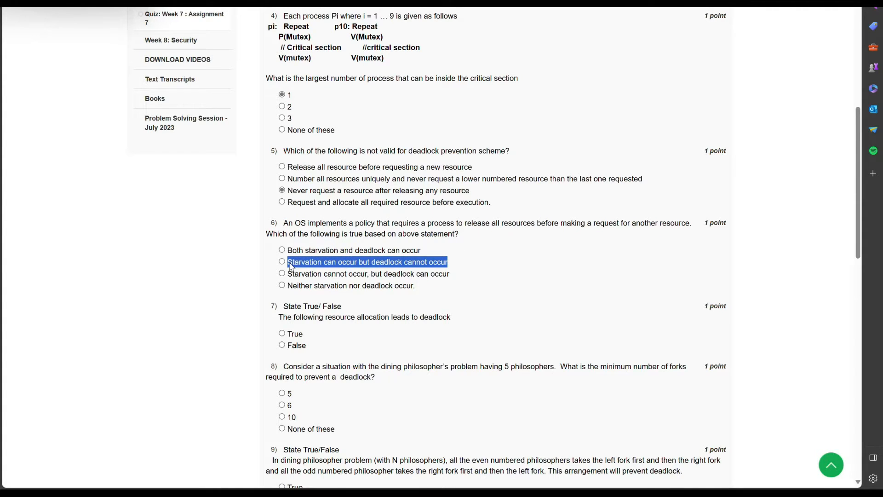
pyautogui.scroll(-3)
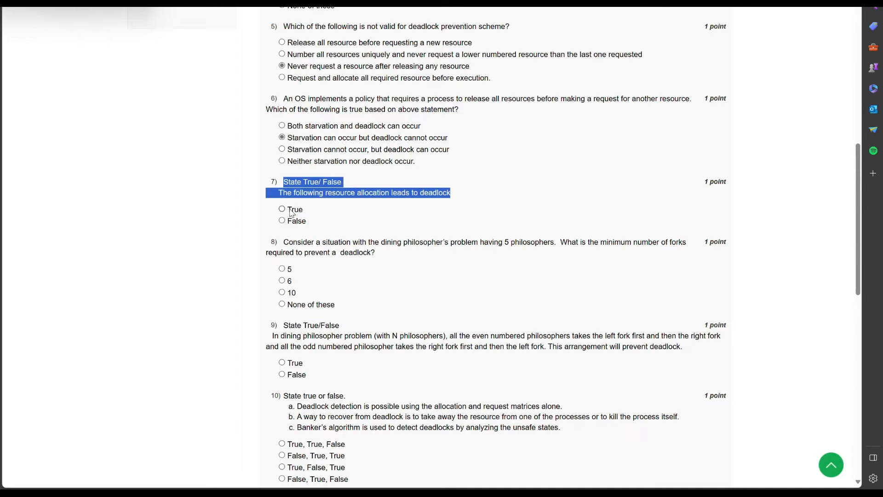
pyautogui.click(281, 209)
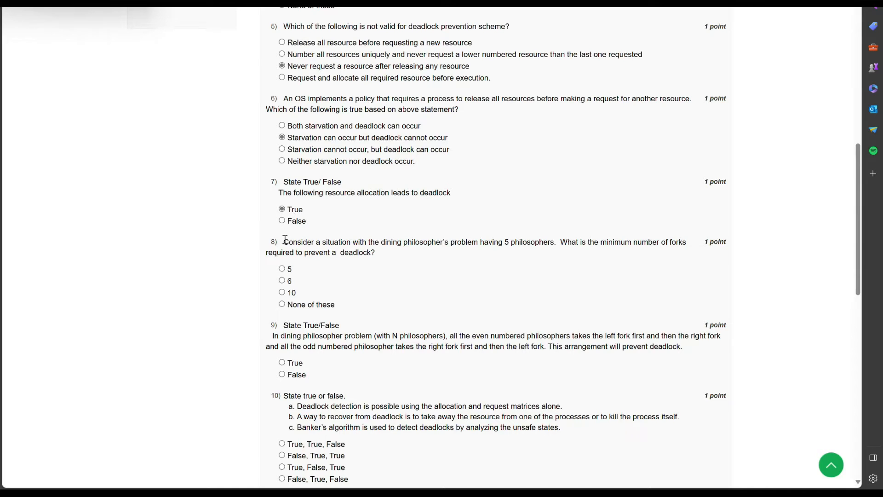
pyautogui.moveTo(284, 242); pyautogui.dragTo(373, 252)
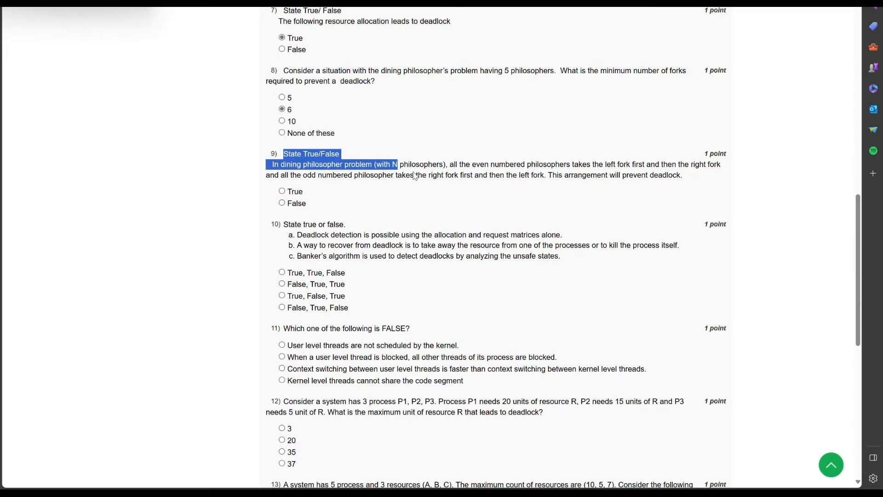
# Step: Read question 9's dining philosophers statement and select False
pyautogui.moveTo(397, 164); pyautogui.dragTo(681, 174)
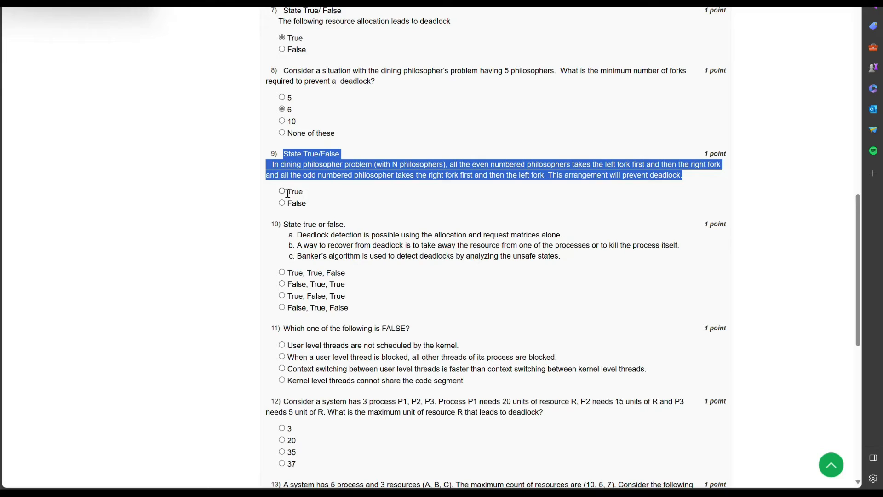
pyautogui.click(281, 203)
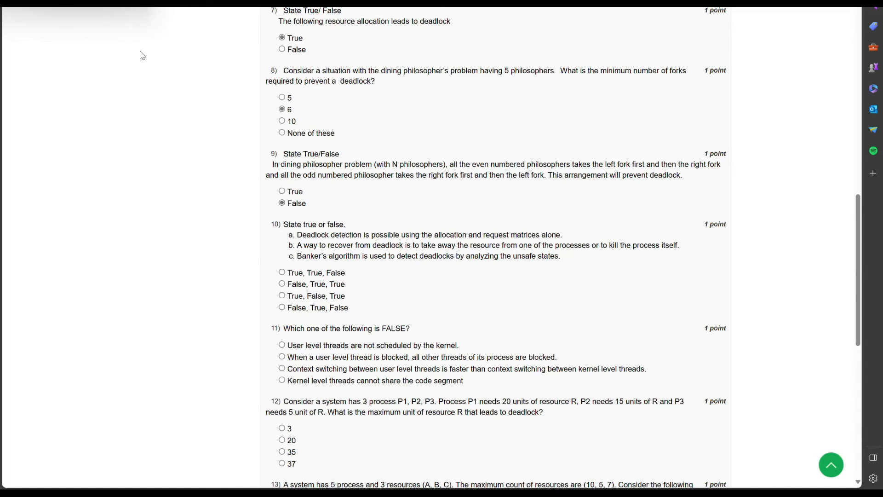
# Step: Select 'False, True, False' for question 10's deadlock statements, then scroll to question 11
pyautogui.scroll(-3)
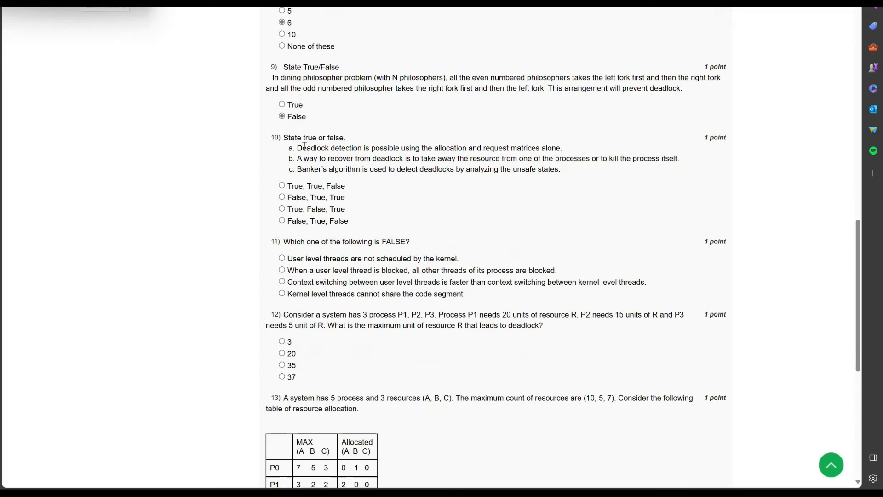
pyautogui.doubleClick(314, 137)
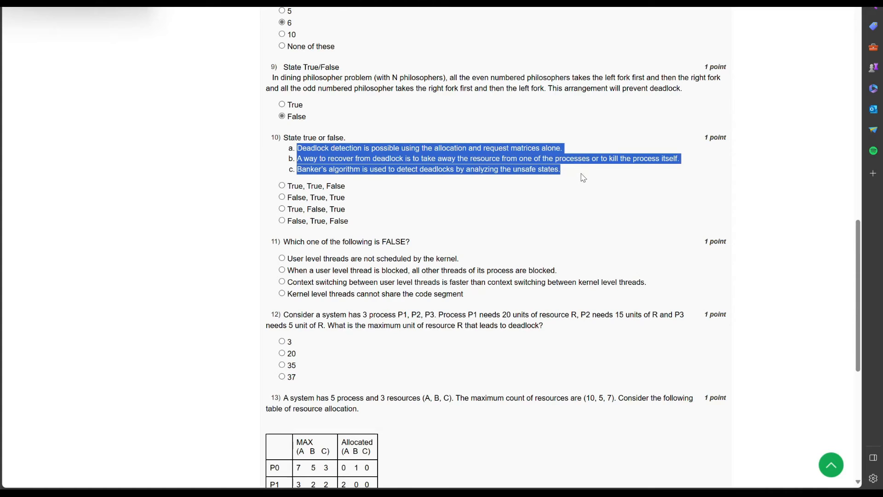
pyautogui.moveTo(349, 224)
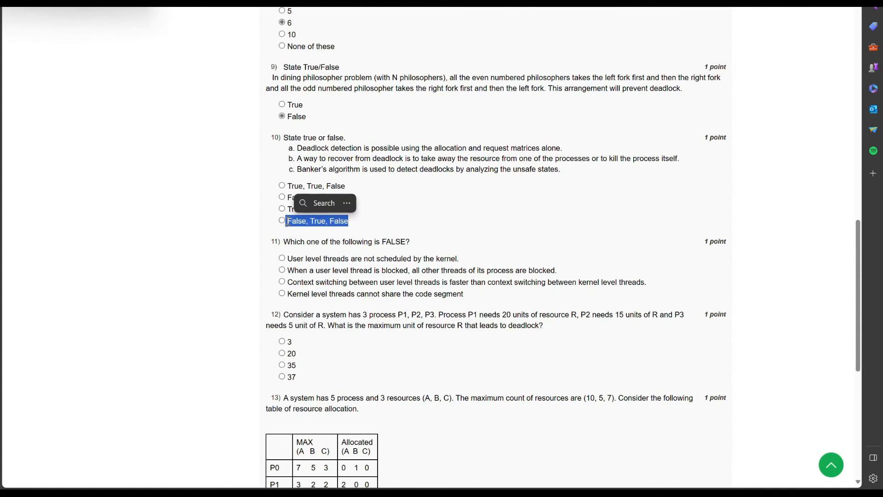
pyautogui.click(281, 221)
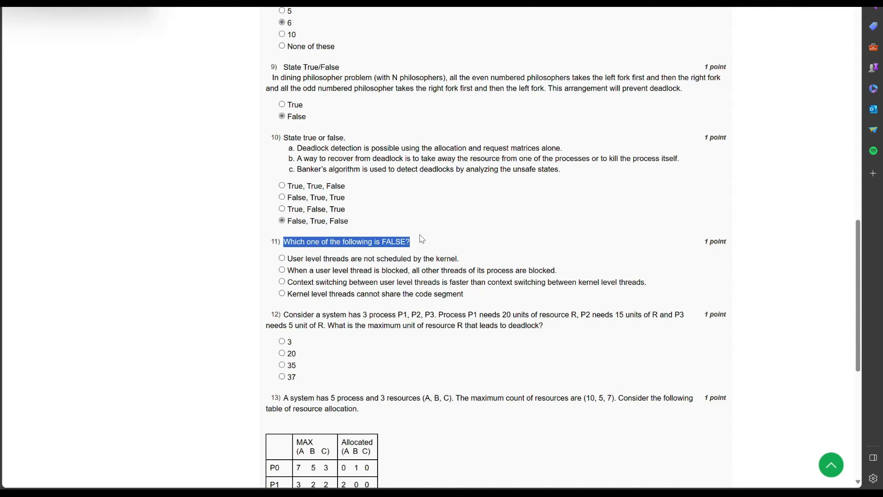
pyautogui.scroll(-3)
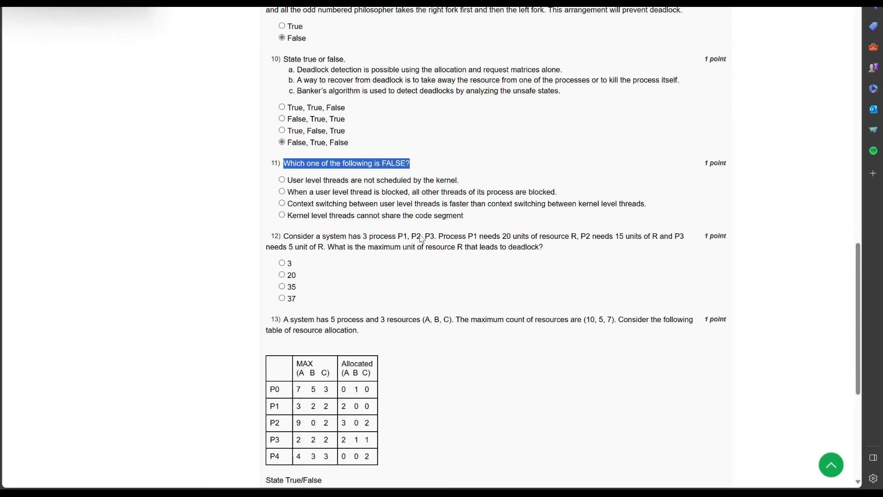
pyautogui.scroll(-3)
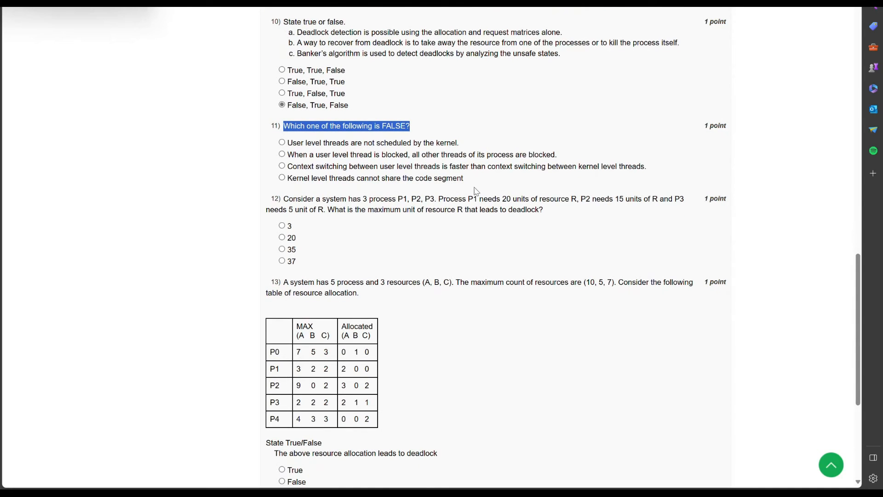
pyautogui.moveTo(320, 178); pyautogui.dragTo(463, 178)
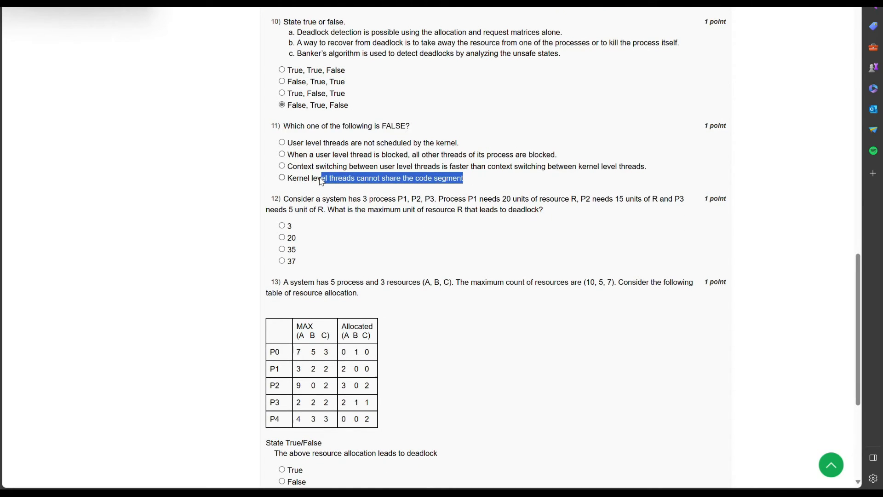